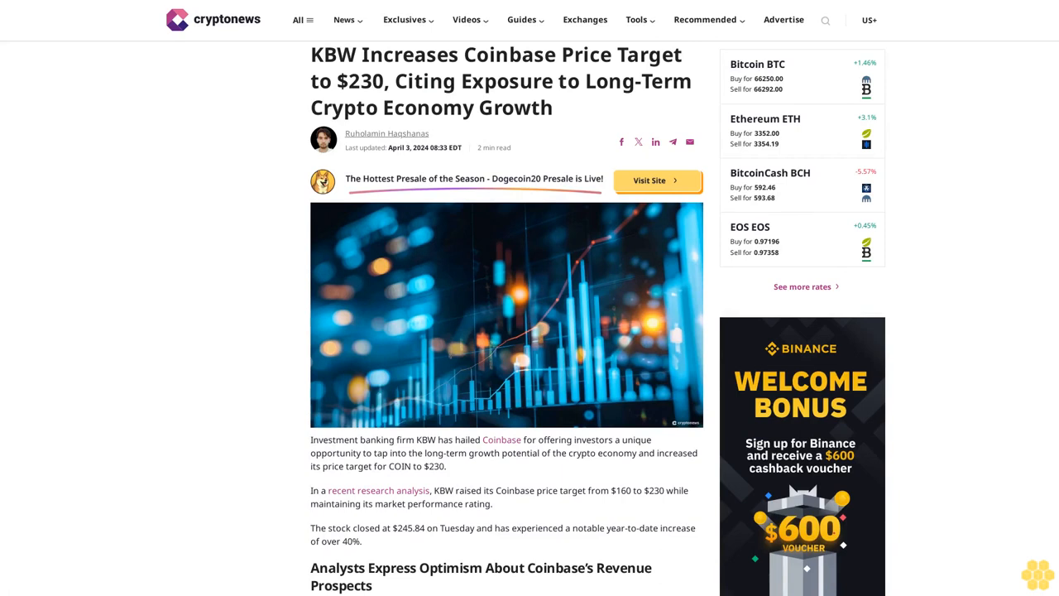
{"action": "scroll", "scroll_direction": "down", "scroll_amount": 3}
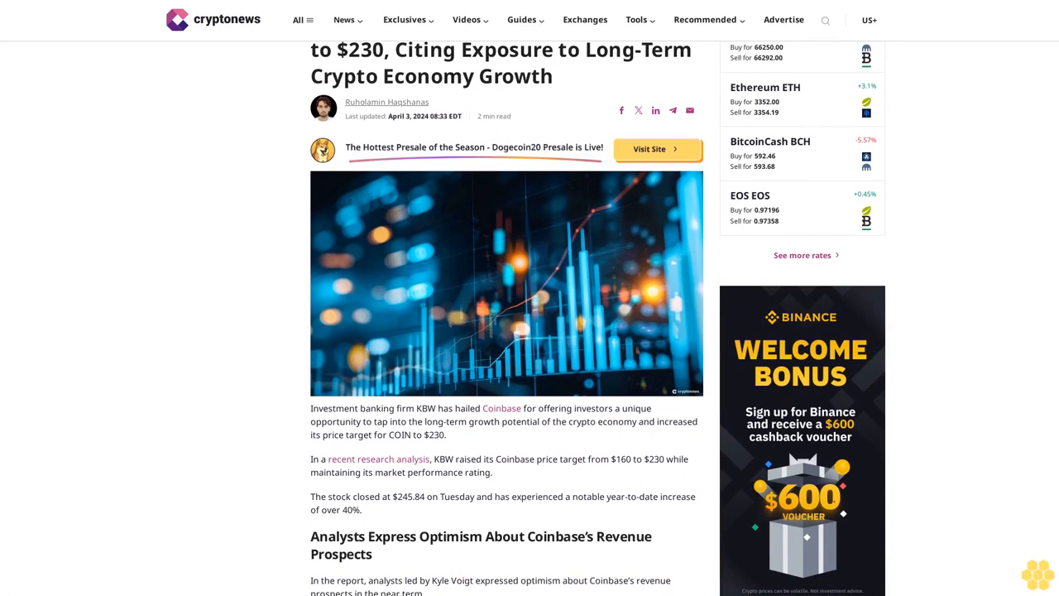
{"action": "scroll", "scroll_direction": "down", "scroll_amount": 3}
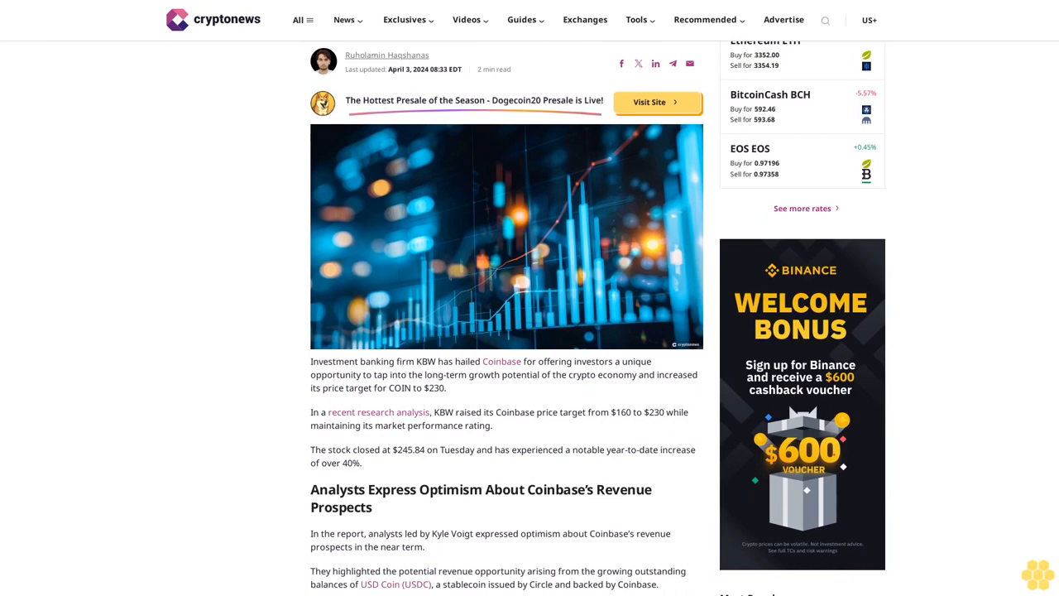
{"action": "scroll", "scroll_direction": "down", "scroll_amount": 3}
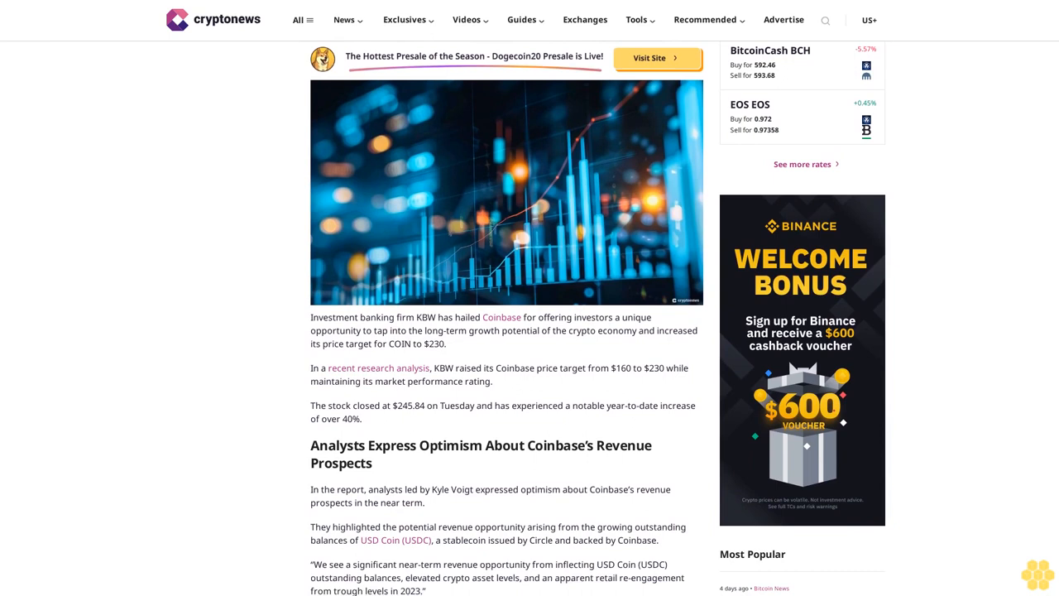
{"action": "scroll", "scroll_direction": "down", "scroll_amount": 3}
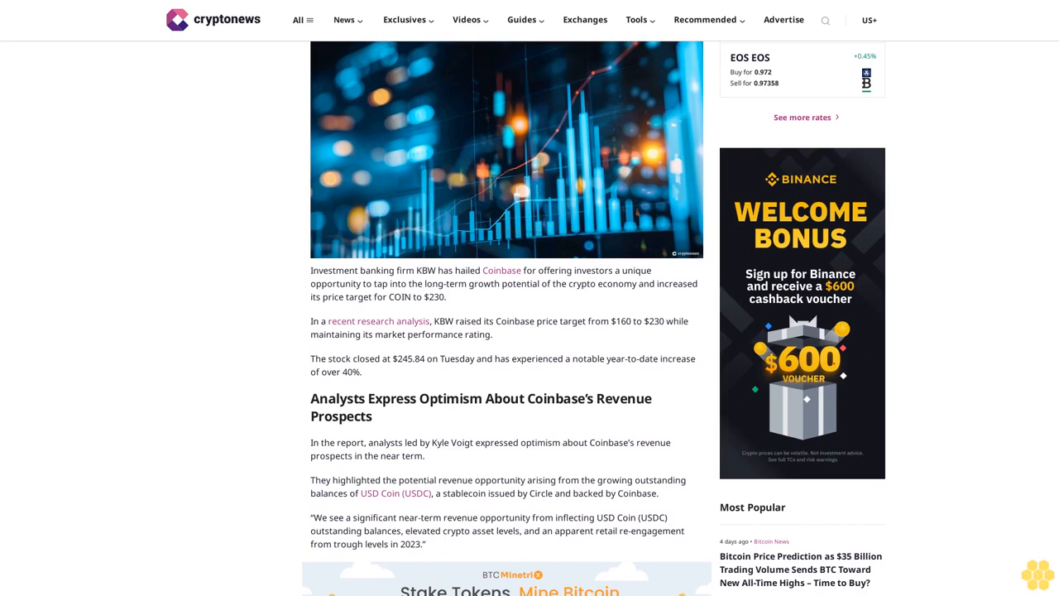
{"action": "scroll", "scroll_direction": "down", "scroll_amount": 3}
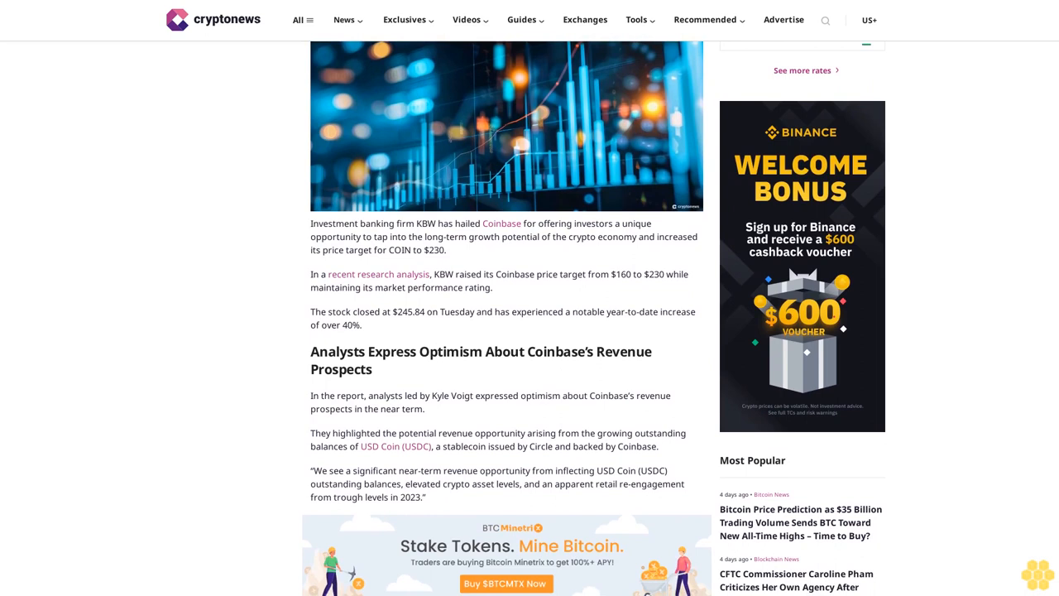
{"action": "scroll", "scroll_direction": "down", "scroll_amount": 3}
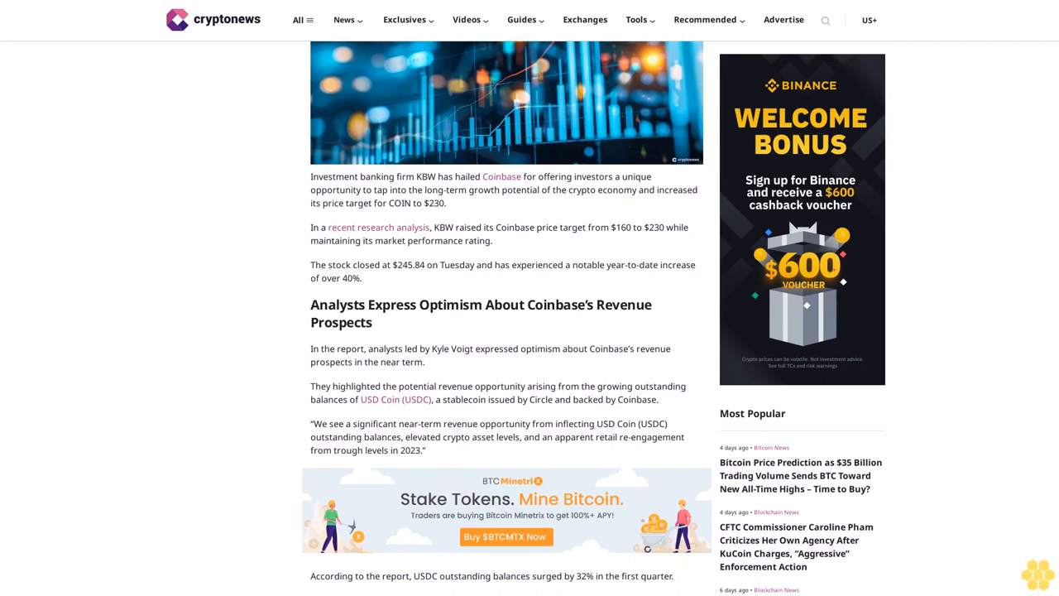
{"action": "scroll", "scroll_direction": "down", "scroll_amount": 3}
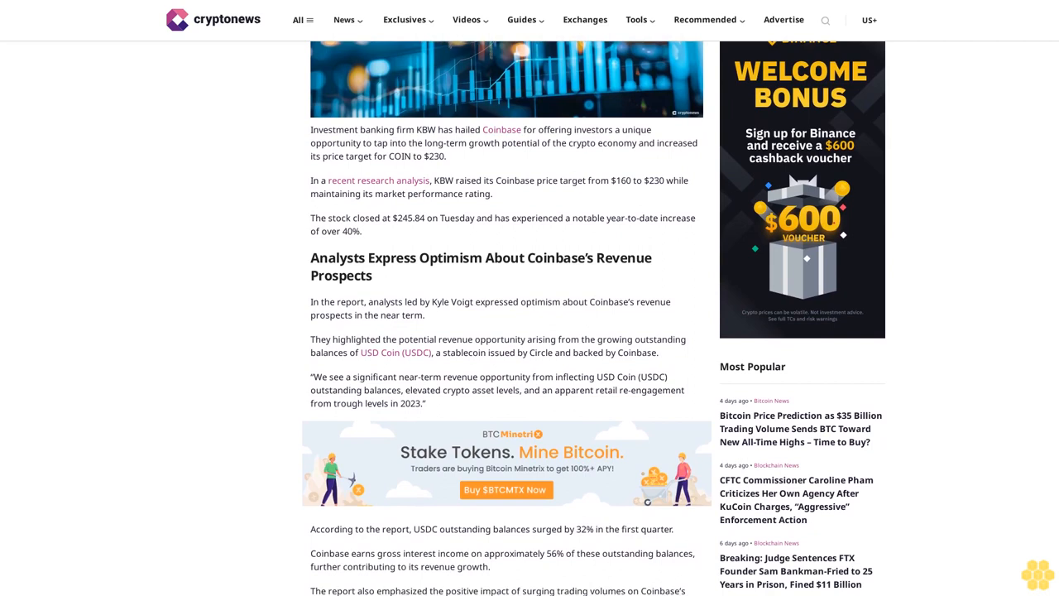
{"action": "scroll", "scroll_direction": "down", "scroll_amount": 3}
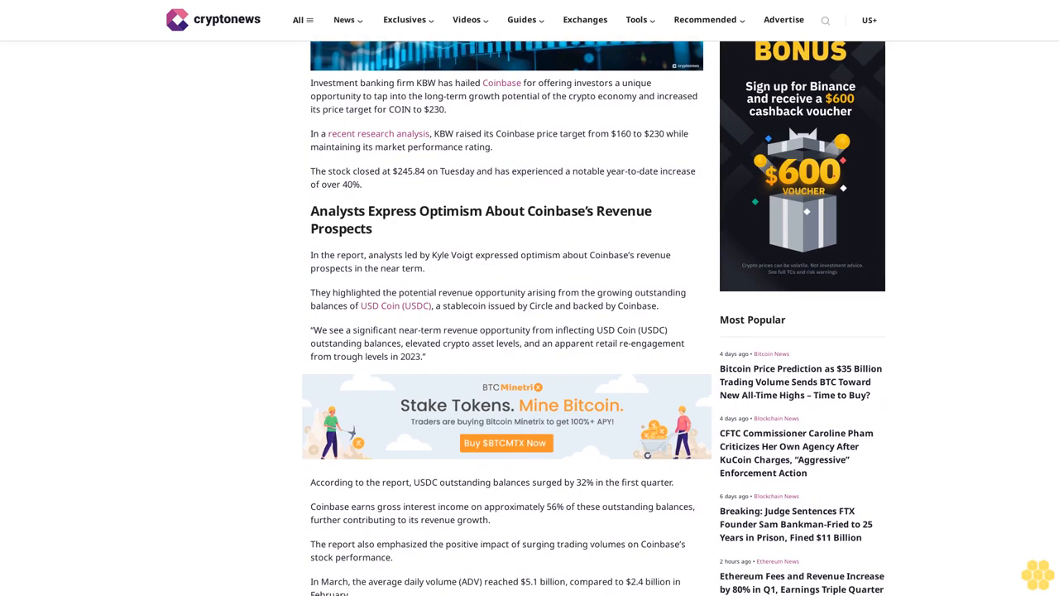
{"action": "scroll", "scroll_direction": "down", "scroll_amount": 3}
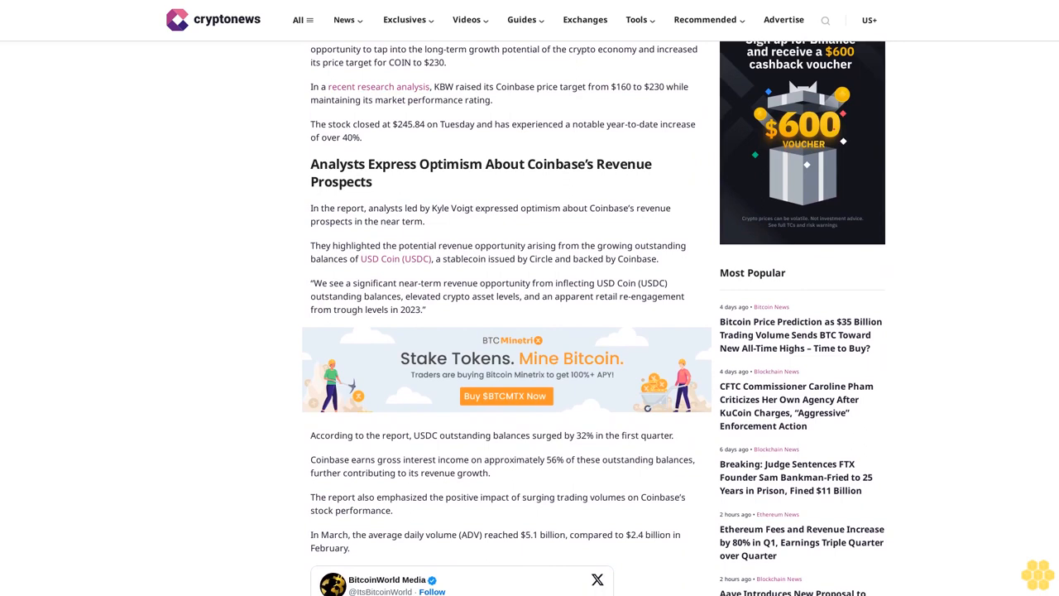
{"action": "scroll", "scroll_direction": "down", "scroll_amount": 3}
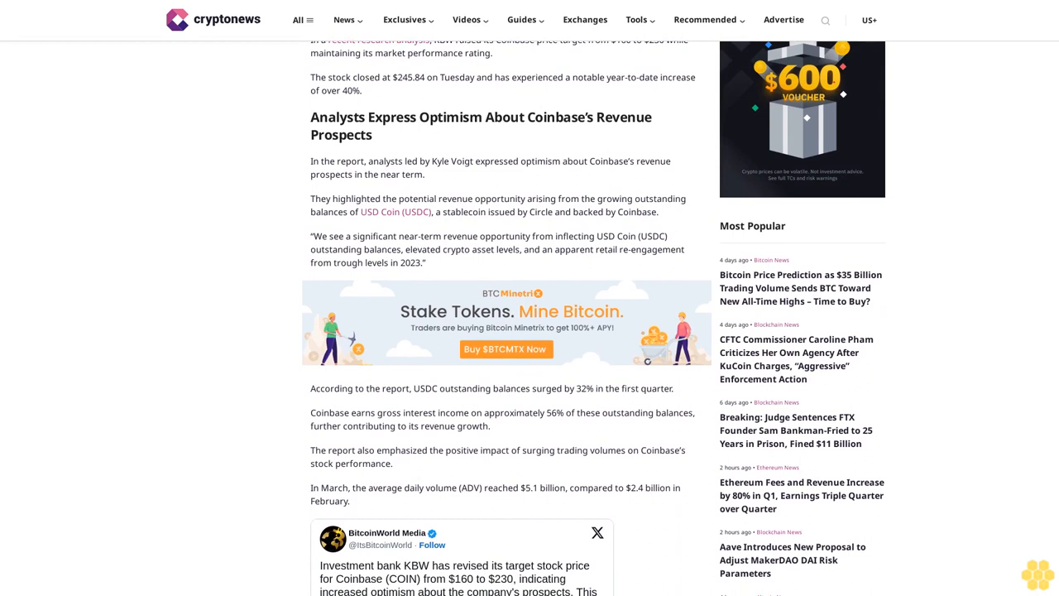
{"action": "scroll", "scroll_direction": "down", "scroll_amount": 3}
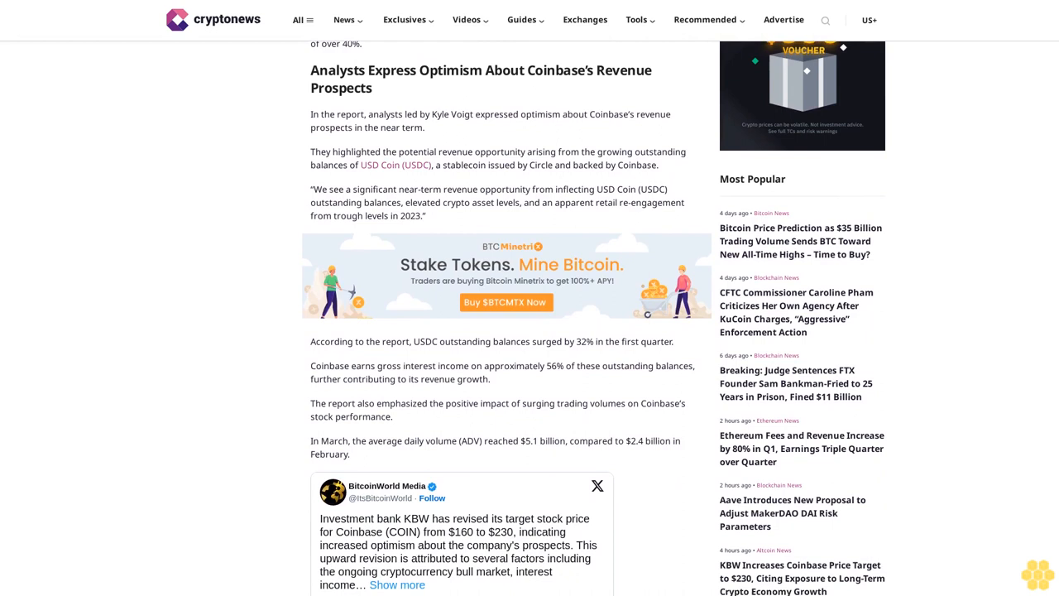
{"action": "scroll", "scroll_direction": "down", "scroll_amount": 3}
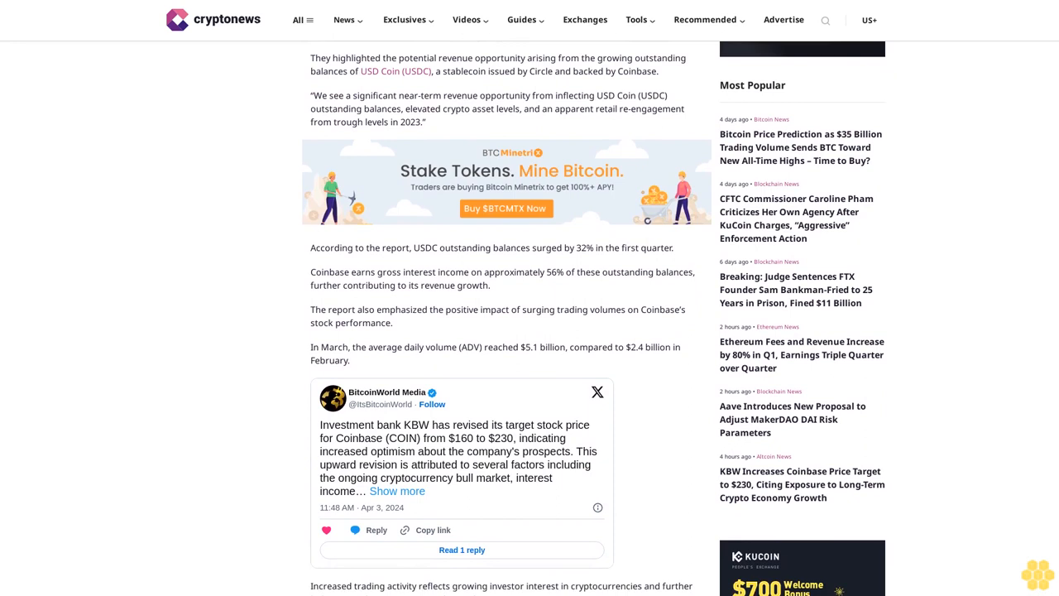
{"action": "scroll", "scroll_direction": "down", "scroll_amount": 3}
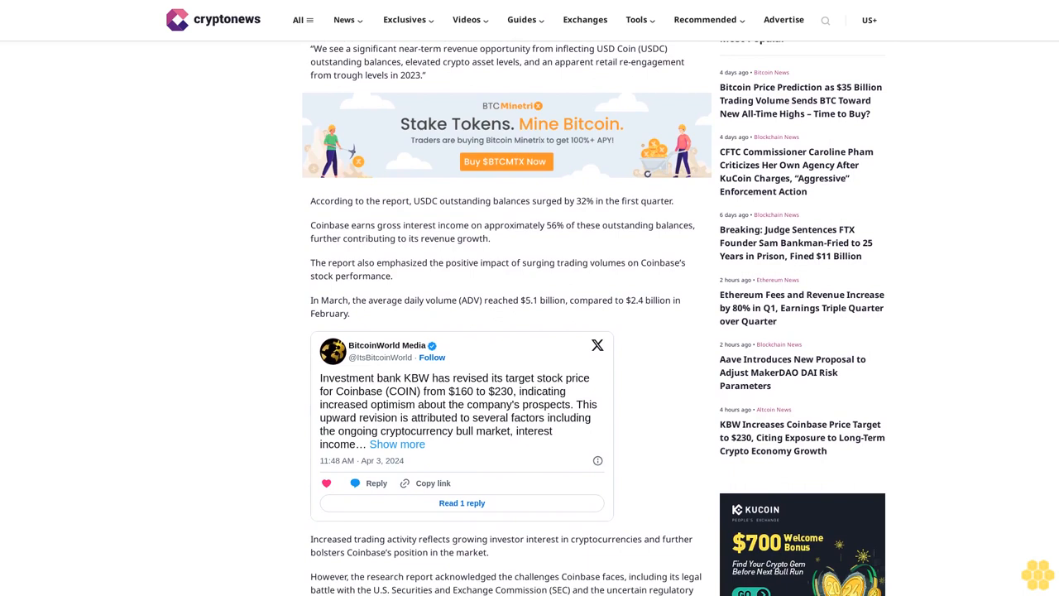
{"action": "scroll", "scroll_direction": "down", "scroll_amount": 3}
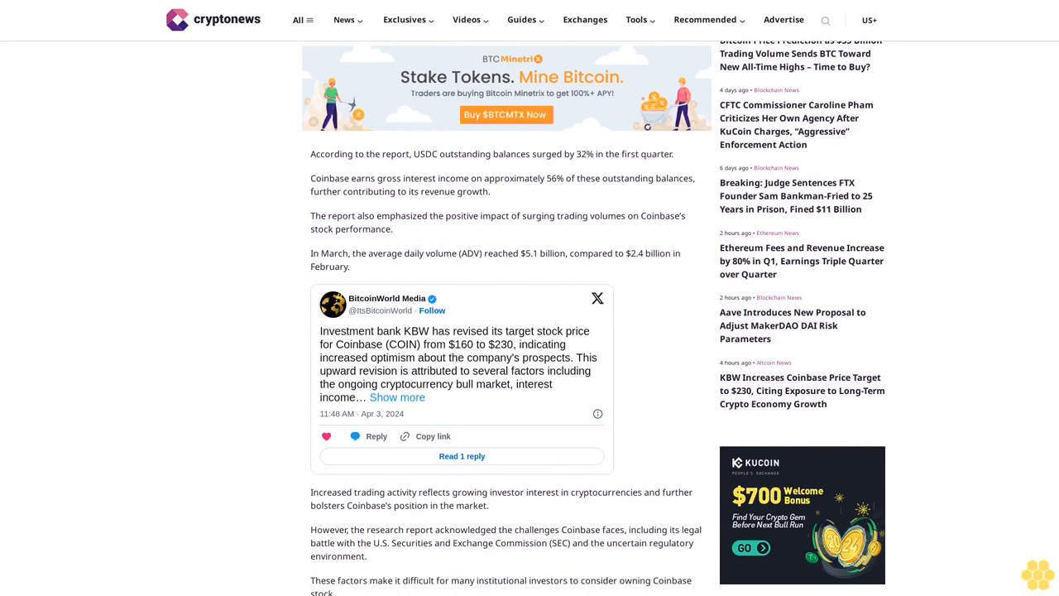
{"action": "scroll", "scroll_direction": "down", "scroll_amount": 3}
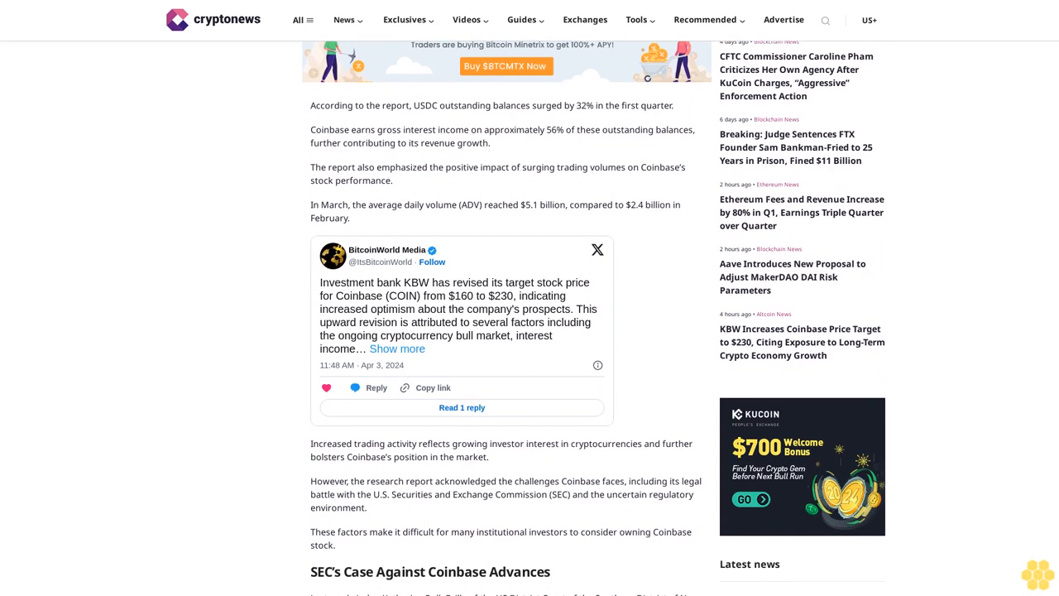
{"action": "scroll", "scroll_direction": "down", "scroll_amount": 3}
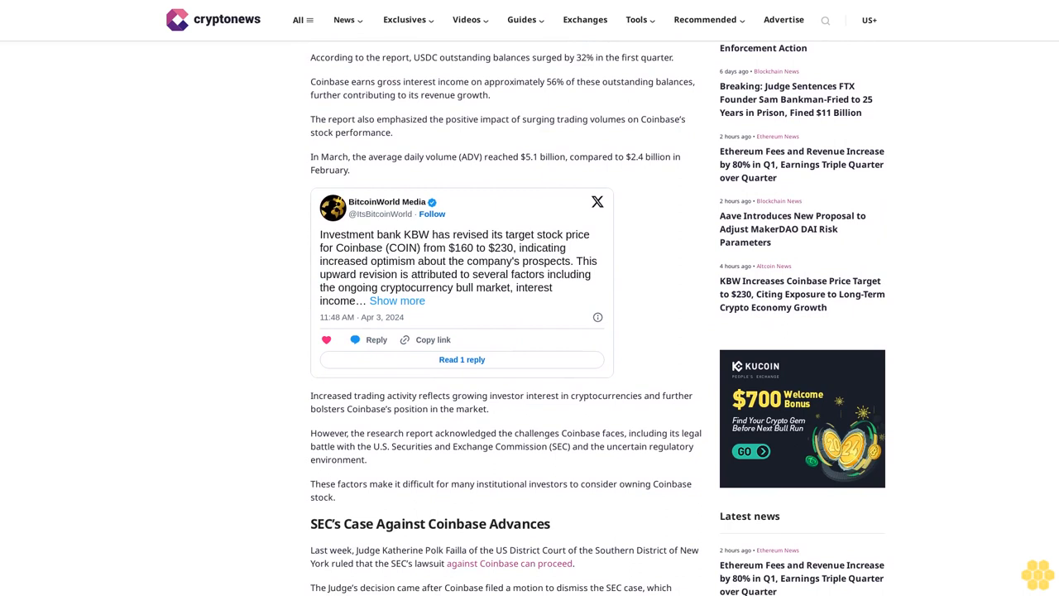
{"action": "scroll", "scroll_direction": "down", "scroll_amount": 3}
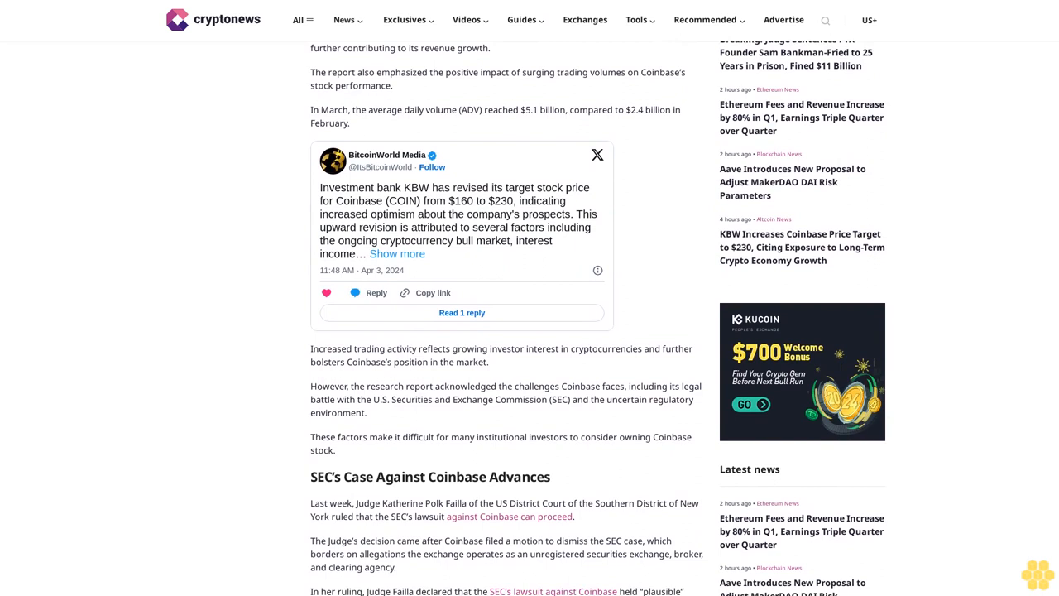
{"action": "scroll", "scroll_direction": "down", "scroll_amount": 3}
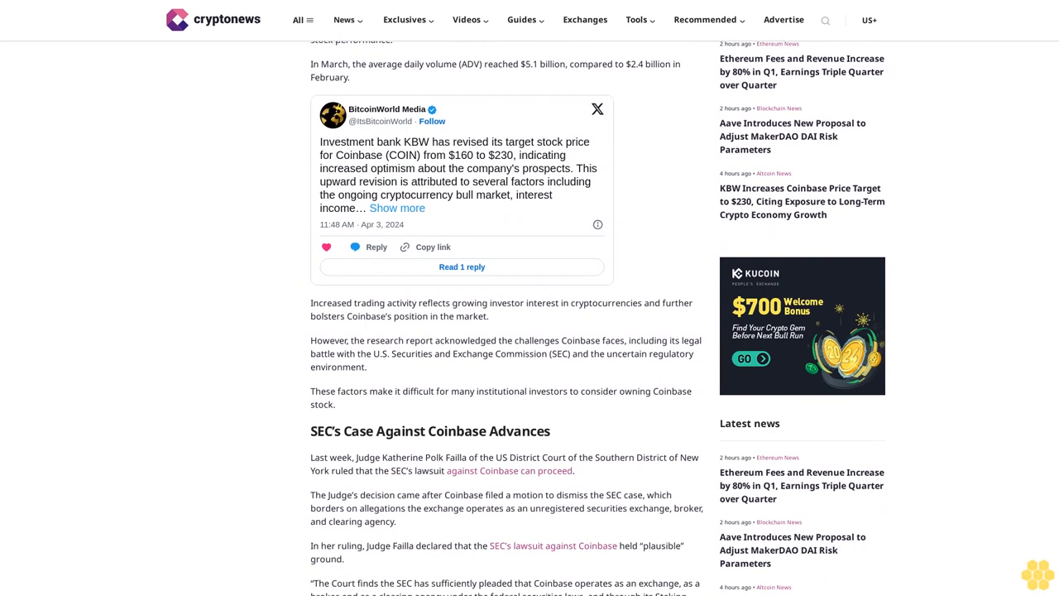
{"action": "scroll", "scroll_direction": "down", "scroll_amount": 3}
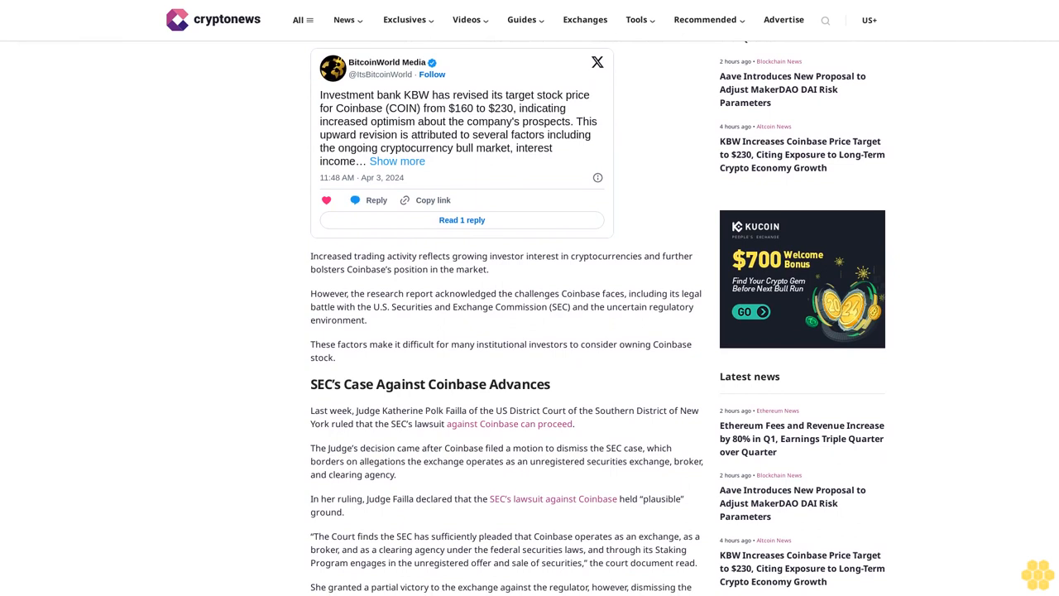
{"action": "scroll", "scroll_direction": "down", "scroll_amount": 3}
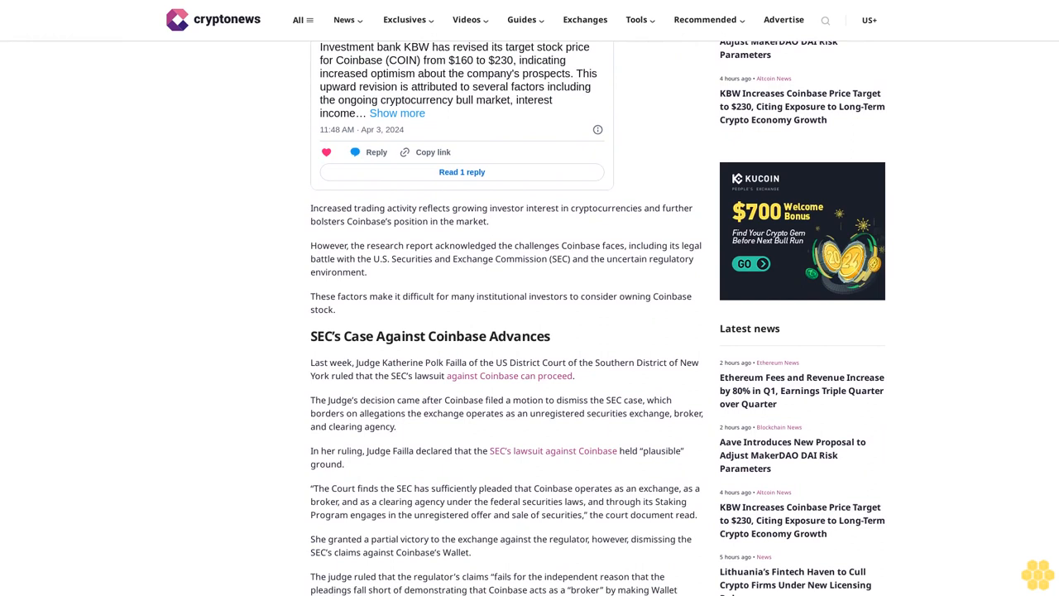
{"action": "scroll", "scroll_direction": "down", "scroll_amount": 3}
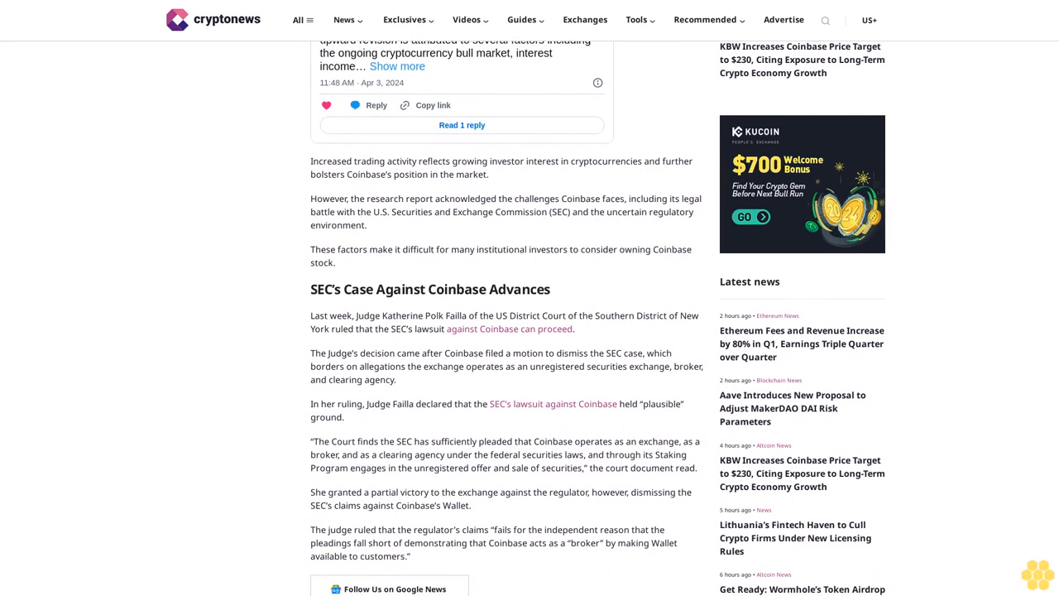
{"action": "scroll", "scroll_direction": "down", "scroll_amount": 3}
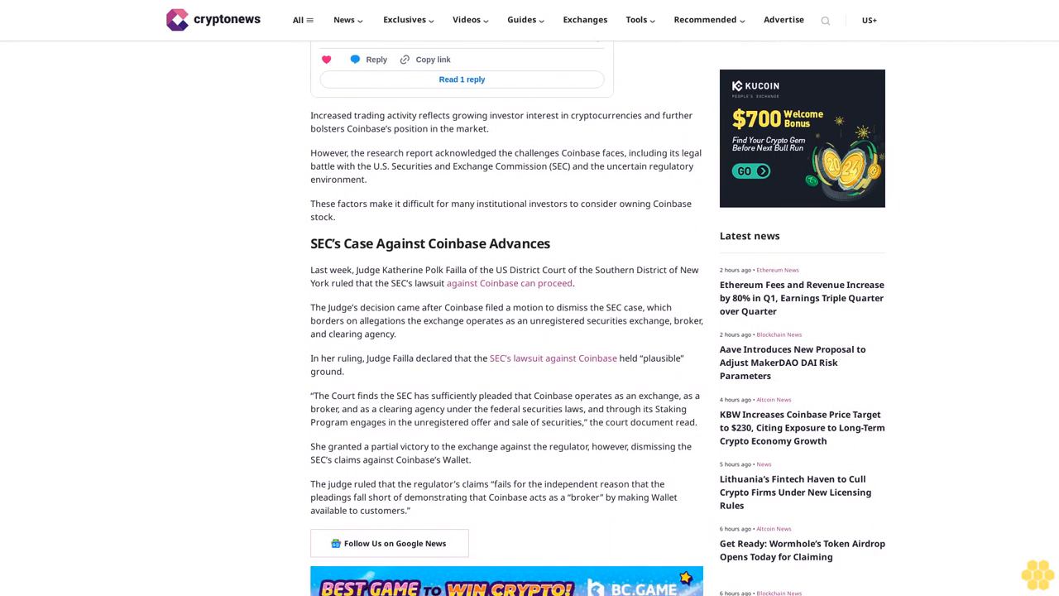
{"action": "scroll", "scroll_direction": "down", "scroll_amount": 3}
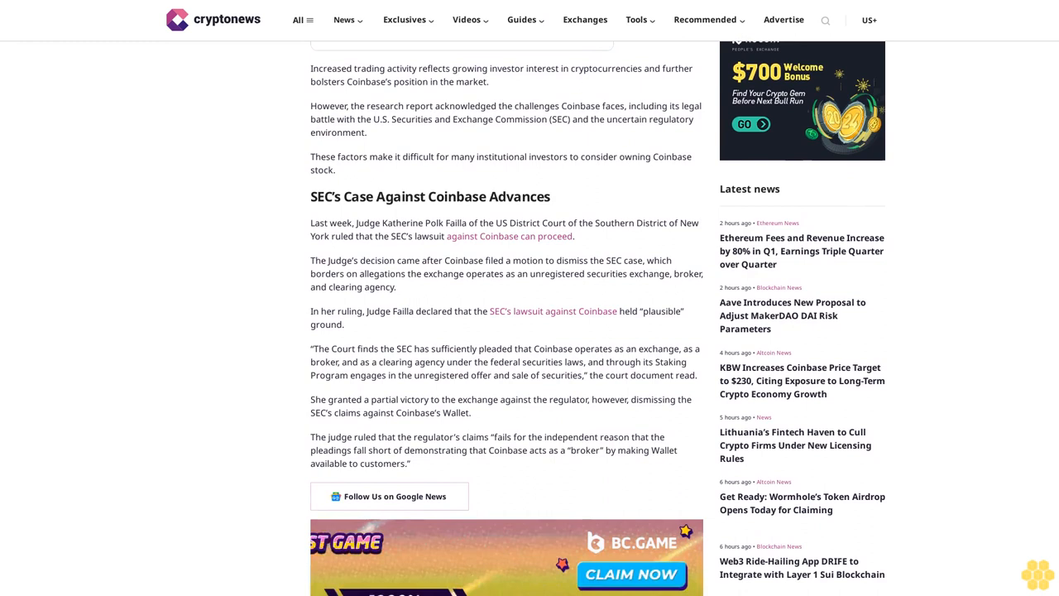
{"action": "scroll", "scroll_direction": "down", "scroll_amount": 3}
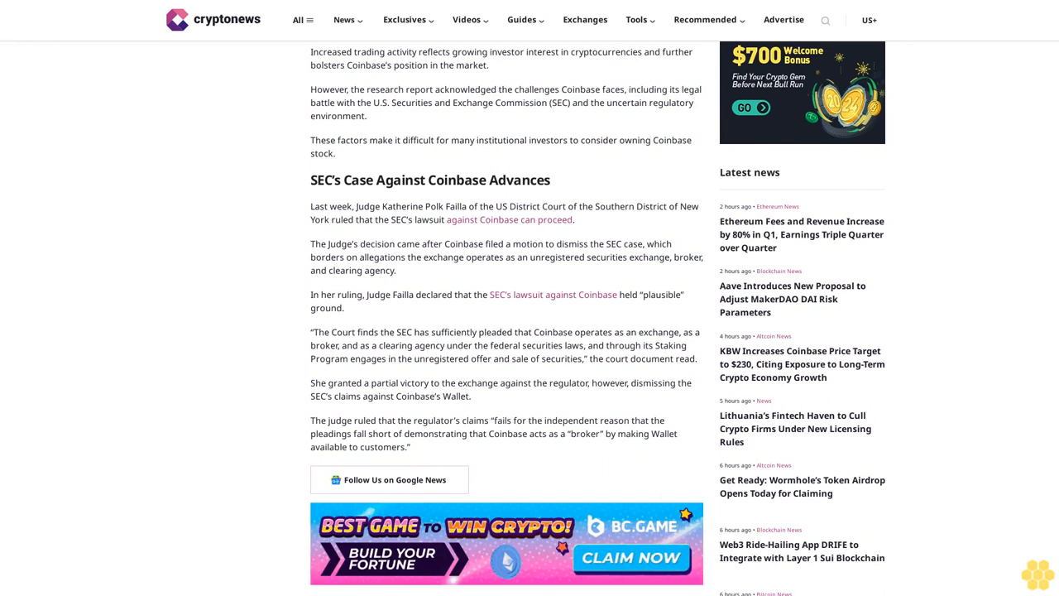